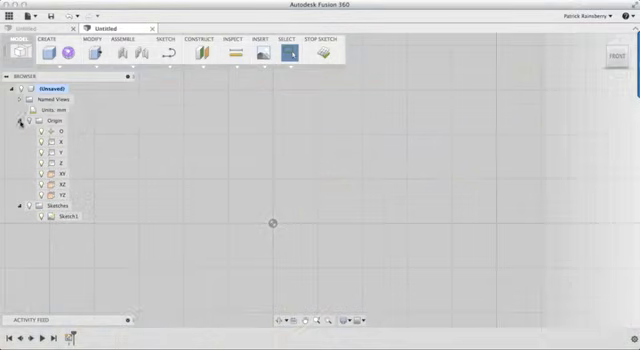
Collapse the Origin folder in the Browser
{"action": "left_click", "coordinate": [31, 120]}
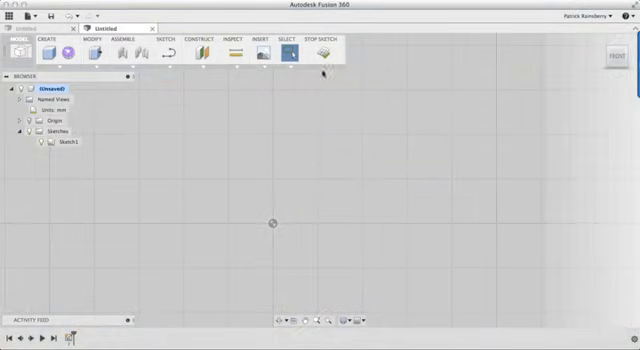
{"action": "mouse_move", "coordinate": [326, 52]}
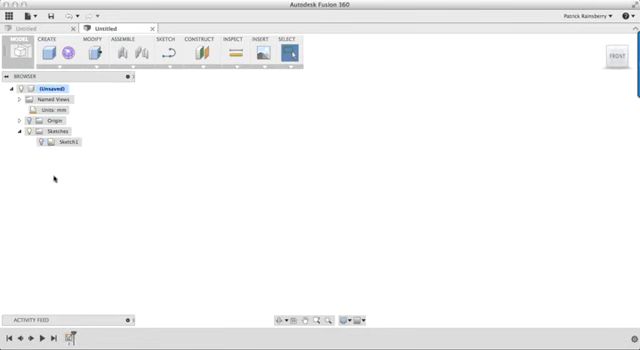
{"action": "mouse_move", "coordinate": [205, 163]}
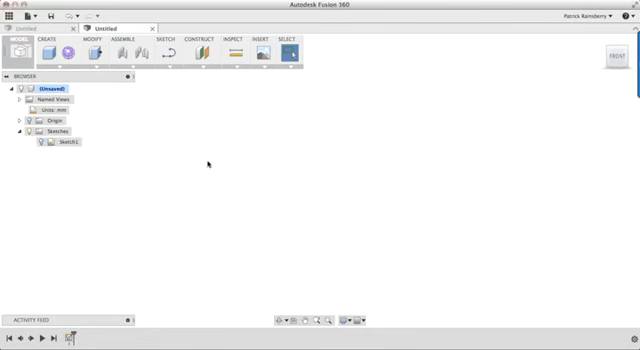
Start a new sketch from the Sketch dropdown's Create Sketch command
{"action": "left_click", "coordinate": [172, 43]}
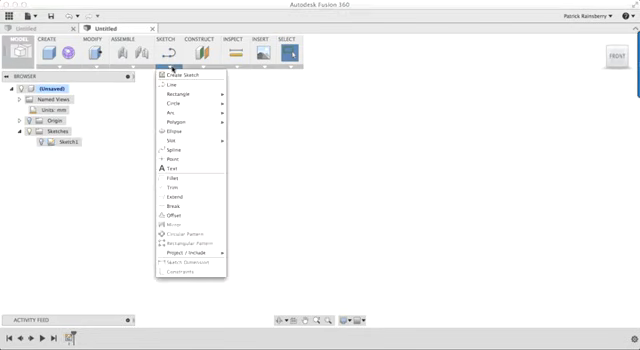
{"action": "left_click", "coordinate": [170, 95]}
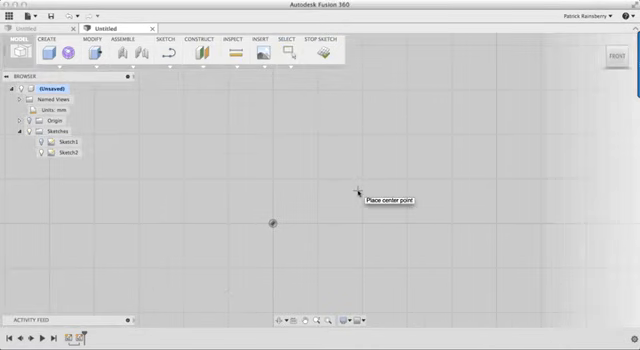
{"action": "mouse_move", "coordinate": [370, 193]}
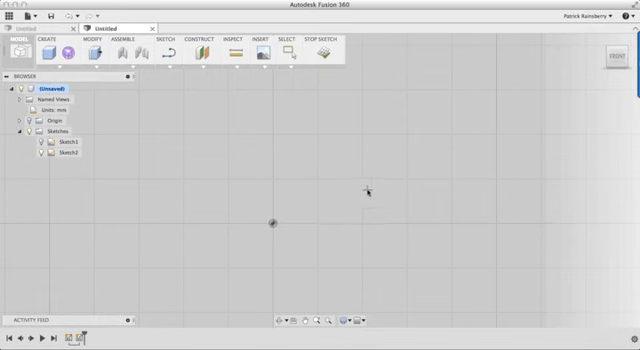
{"action": "mouse_move", "coordinate": [274, 223]}
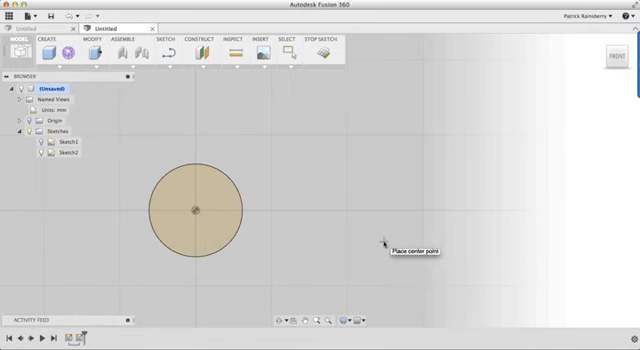
{"action": "mouse_move", "coordinate": [462, 163]}
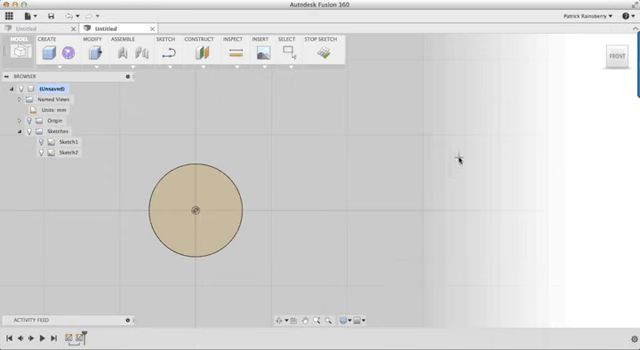
{"action": "mouse_move", "coordinate": [472, 168]}
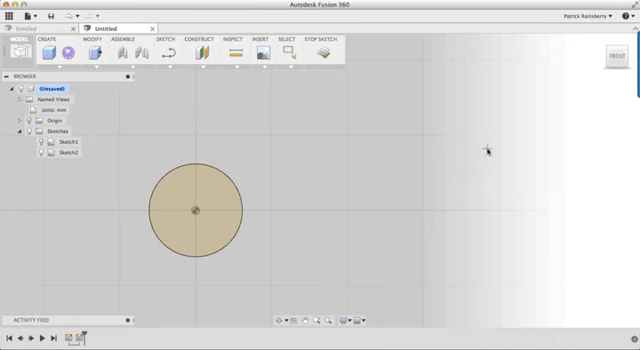
{"action": "mouse_move", "coordinate": [487, 164]}
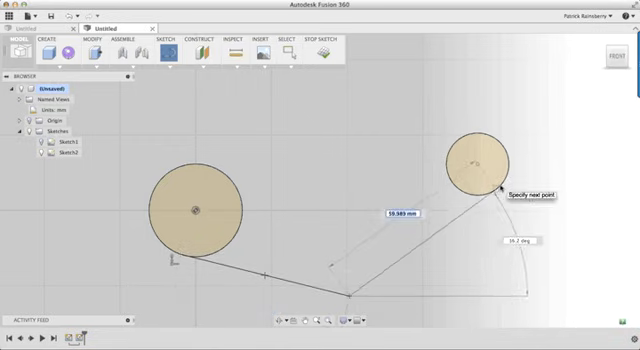
Exit the active sketch tool after drawing the small circle and connecting line
{"action": "key", "text": "Escape"}
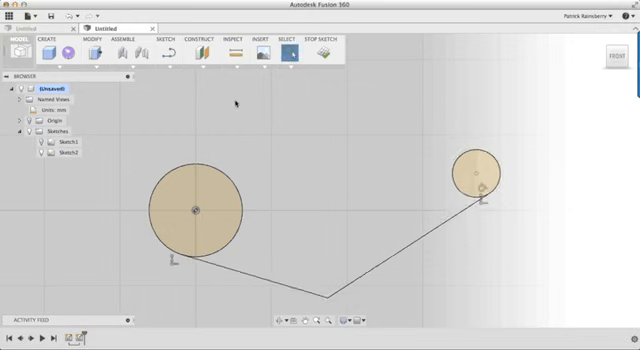
Open the Sketch menu to begin the lower connecting line
{"action": "left_click", "coordinate": [165, 42]}
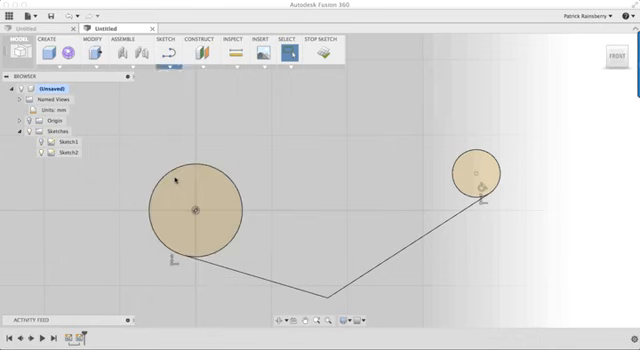
{"action": "mouse_move", "coordinate": [333, 300]}
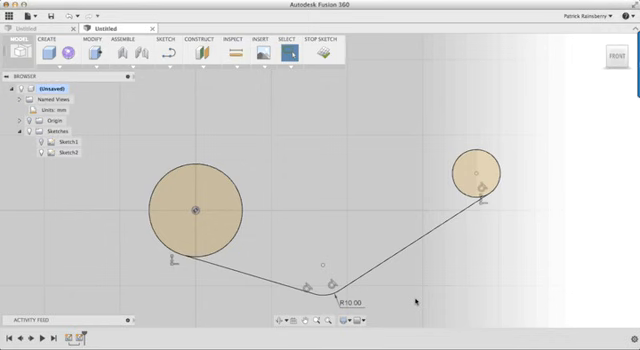
{"action": "mouse_move", "coordinate": [368, 188]}
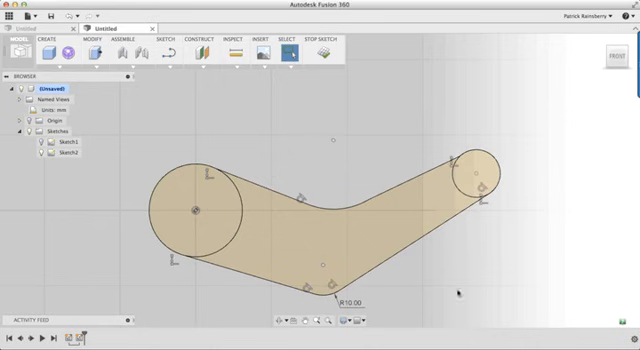
{"action": "mouse_move", "coordinate": [311, 192]}
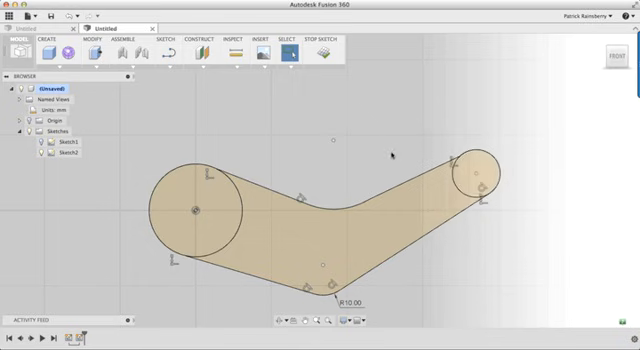
{"action": "mouse_move", "coordinate": [425, 143]}
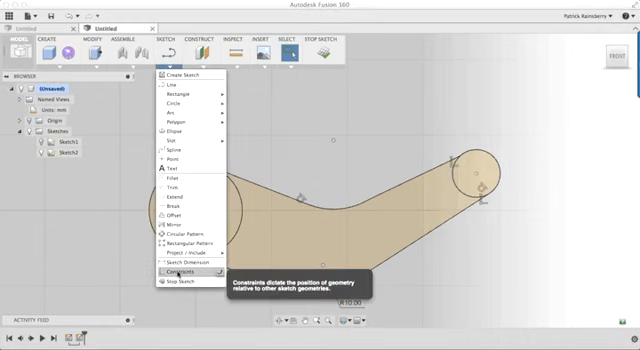
Open the sketch Constraints panel for applying Tangent constraints
{"action": "left_click", "coordinate": [176, 270]}
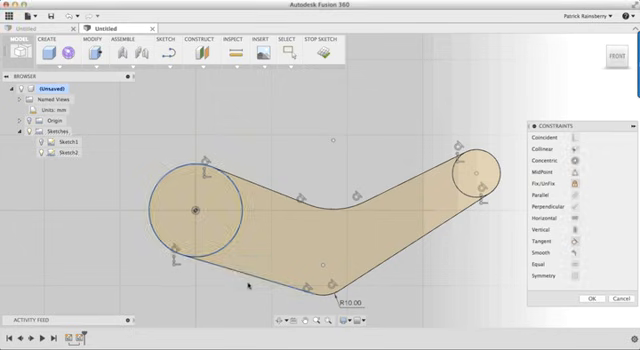
{"action": "mouse_move", "coordinate": [343, 147]}
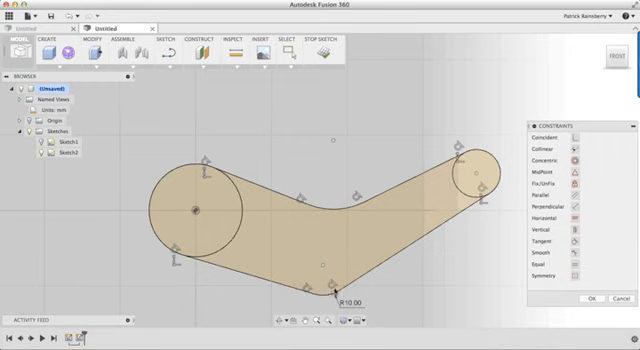
{"action": "mouse_move", "coordinate": [468, 272]}
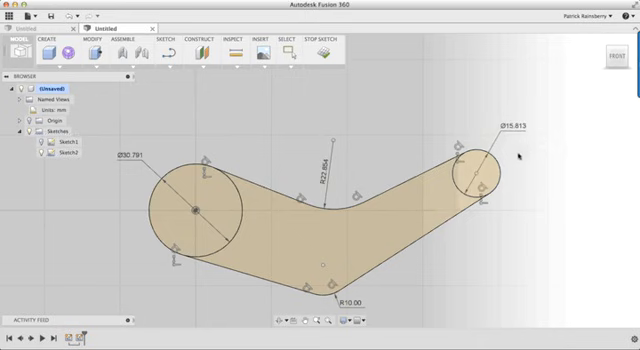
{"action": "mouse_move", "coordinate": [360, 151]}
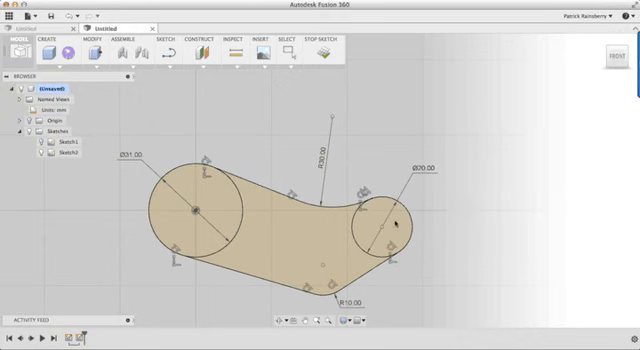
{"action": "mouse_move", "coordinate": [431, 176]}
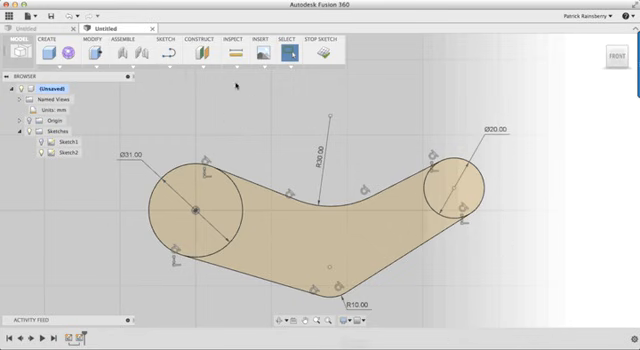
Start the Sketch Dimension tool from the Sketch menu
{"action": "left_click", "coordinate": [166, 42]}
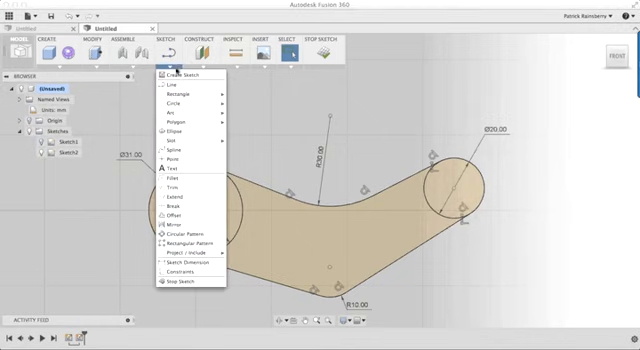
{"action": "mouse_move", "coordinate": [190, 263]}
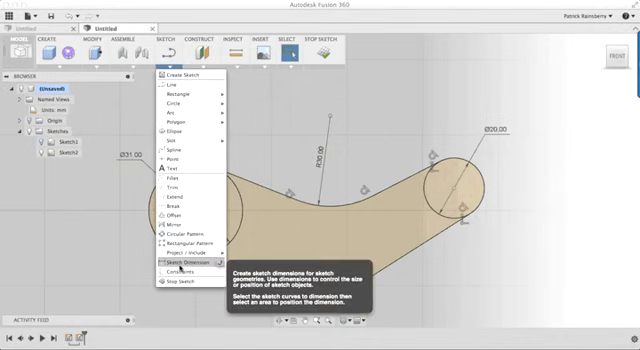
{"action": "left_click", "coordinate": [188, 263]}
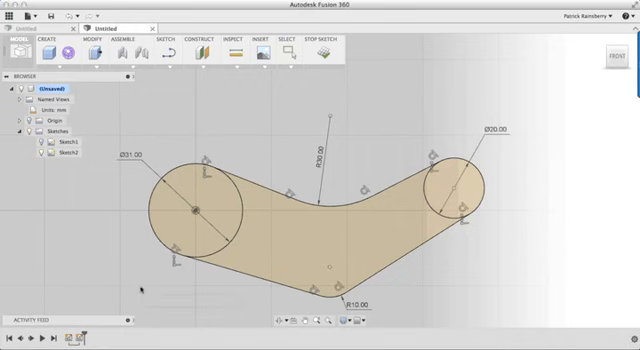
{"action": "mouse_move", "coordinate": [196, 211]}
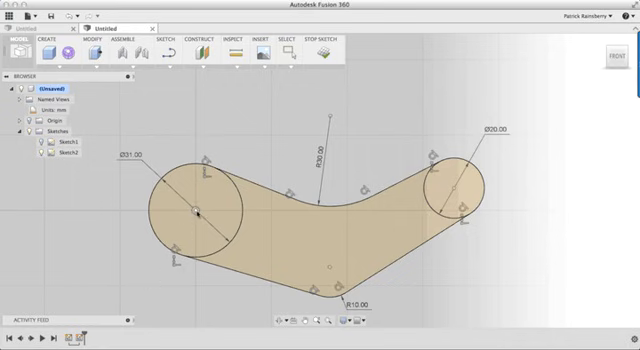
{"action": "mouse_move", "coordinate": [340, 278]}
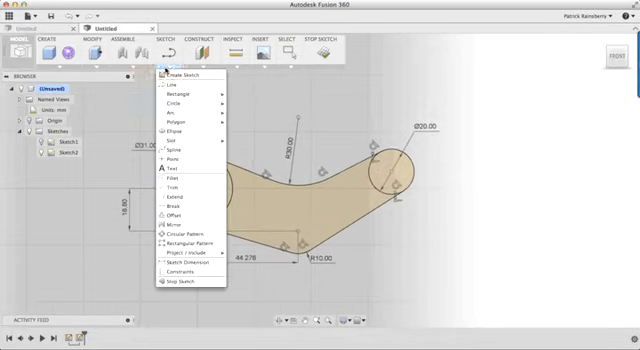
{"action": "mouse_move", "coordinate": [190, 264]}
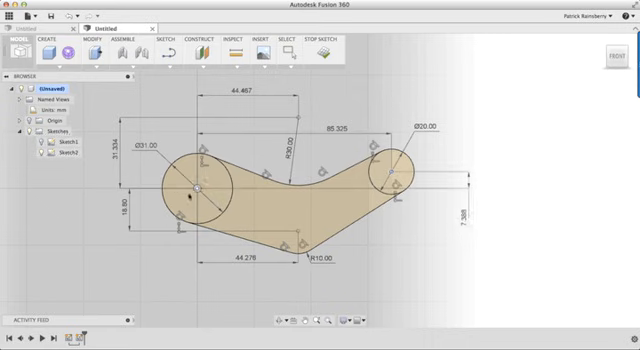
{"action": "mouse_move", "coordinate": [199, 191]}
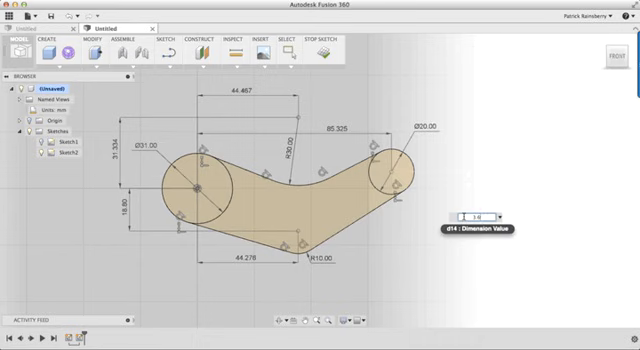
Enter 1.624 as a new vertical offset and confirm the horizontal dimension
{"action": "type", "text": "1.624"}
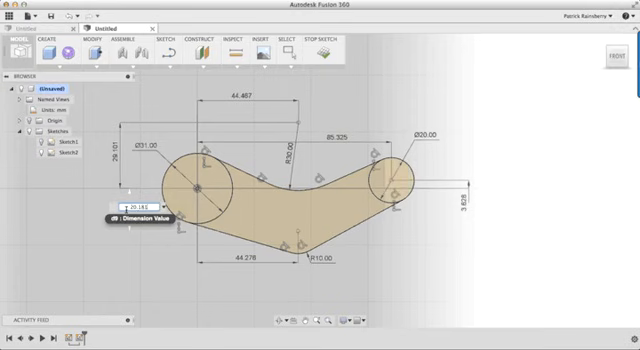
{"action": "key", "text": "Return"}
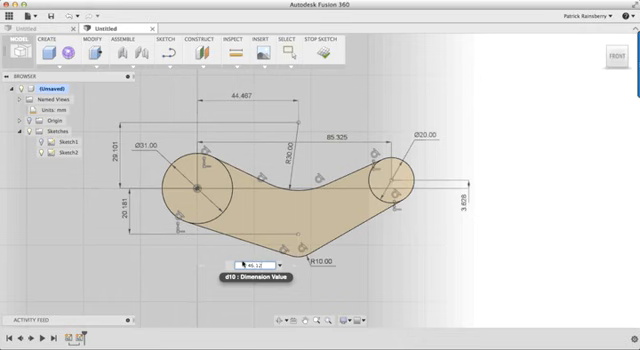
{"action": "key", "text": "Return"}
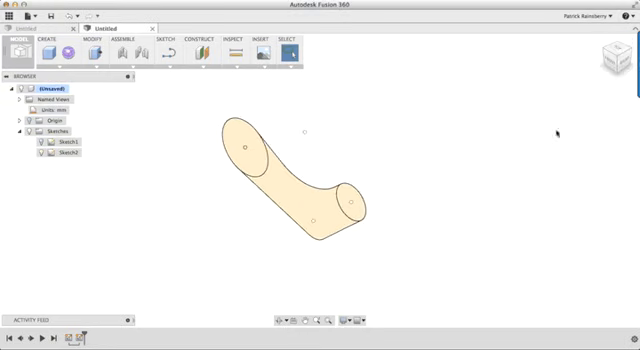
{"action": "mouse_move", "coordinate": [393, 231]}
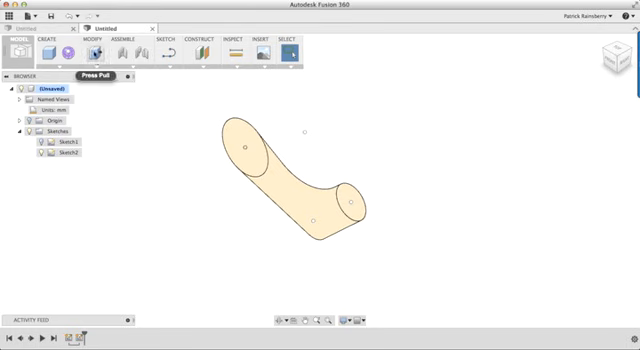
Start Press Pull to turn the arm profile into a solid
{"action": "left_click", "coordinate": [100, 55]}
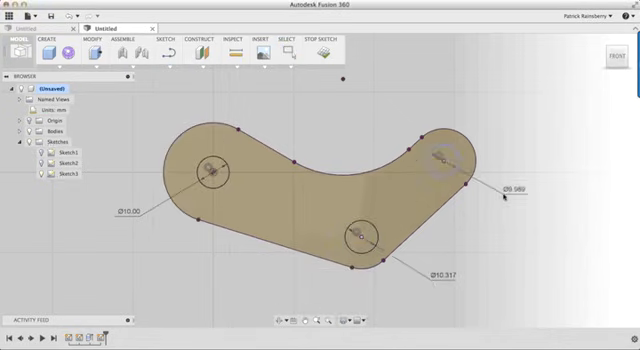
Exit the circle tool after placing three ~10 mm circles on the top face
{"action": "key", "text": "Escape"}
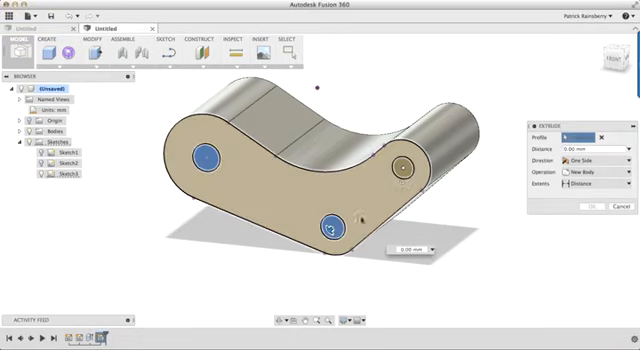
Add the remaining circle profile, set the extrude to Cut, and open Extents
{"action": "left_click", "coordinate": [405, 167]}
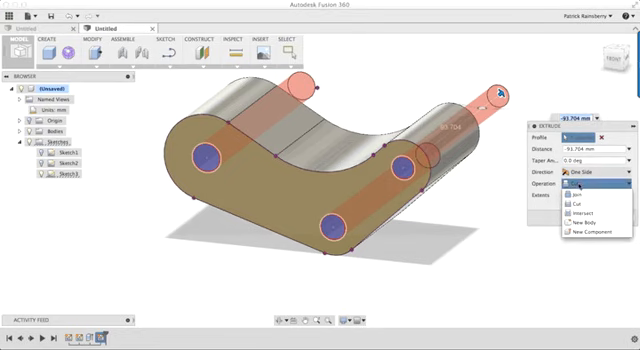
{"action": "left_click", "coordinate": [580, 204]}
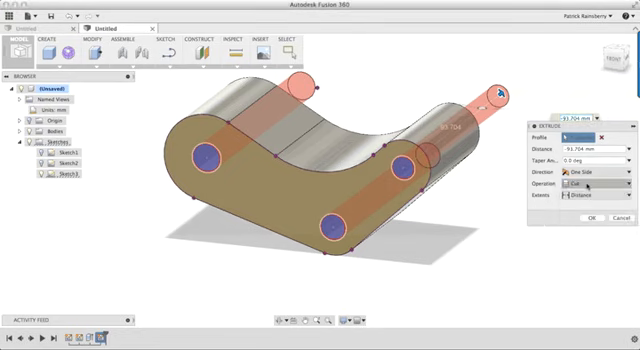
{"action": "left_click", "coordinate": [588, 196]}
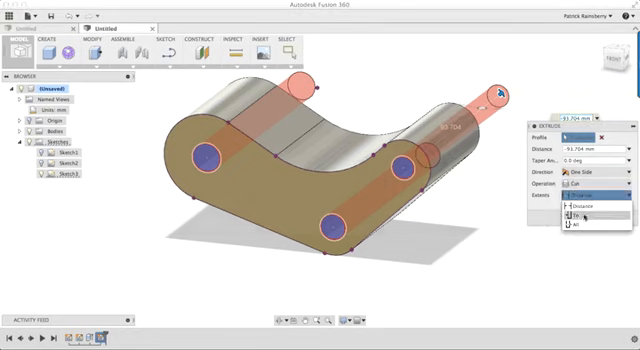